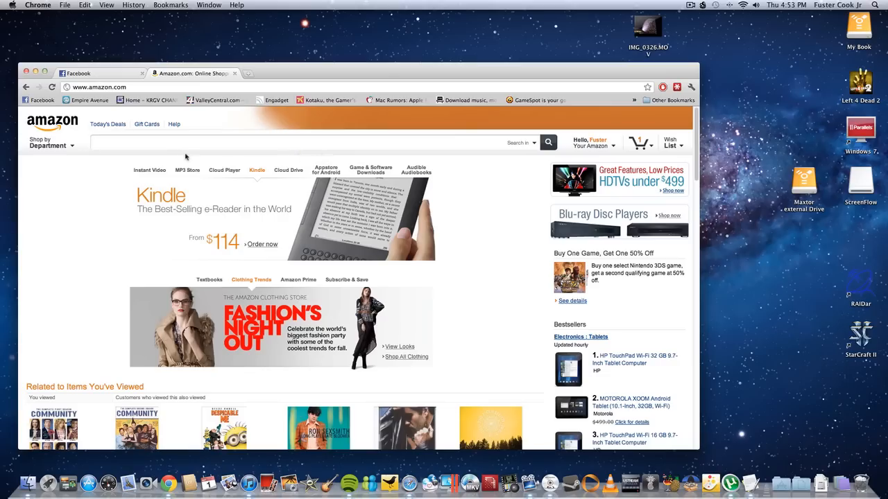
mouse_move(173, 143)
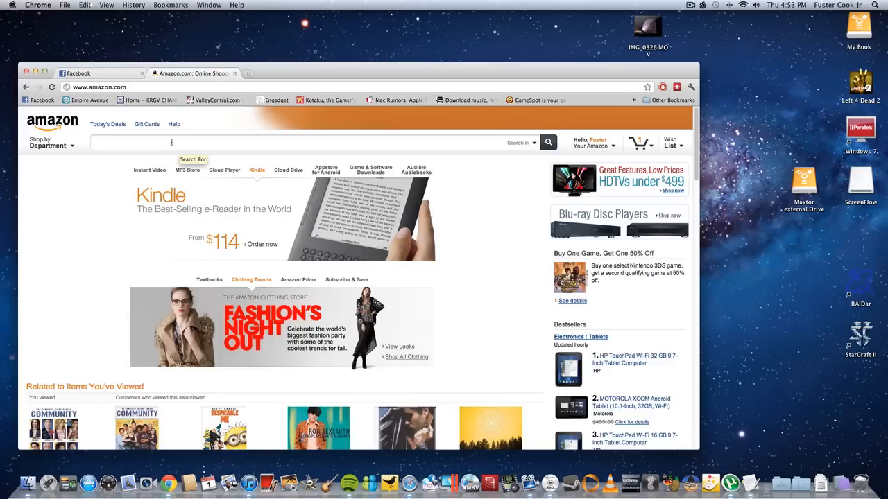
- Type an external Blu-ray drive query into the Amazon search box and search
type("external blu-ray drive")
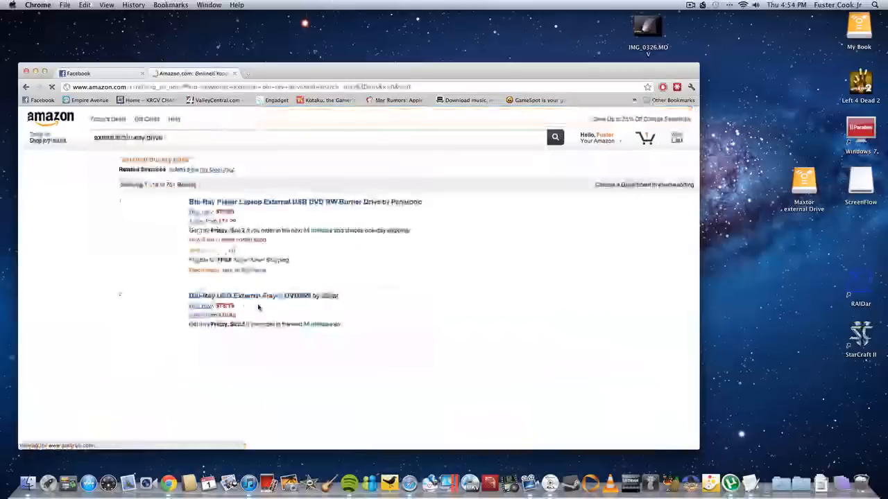
- Scroll the results and open the ASUS External Blu-Ray Drive listing
scroll("down", 3)
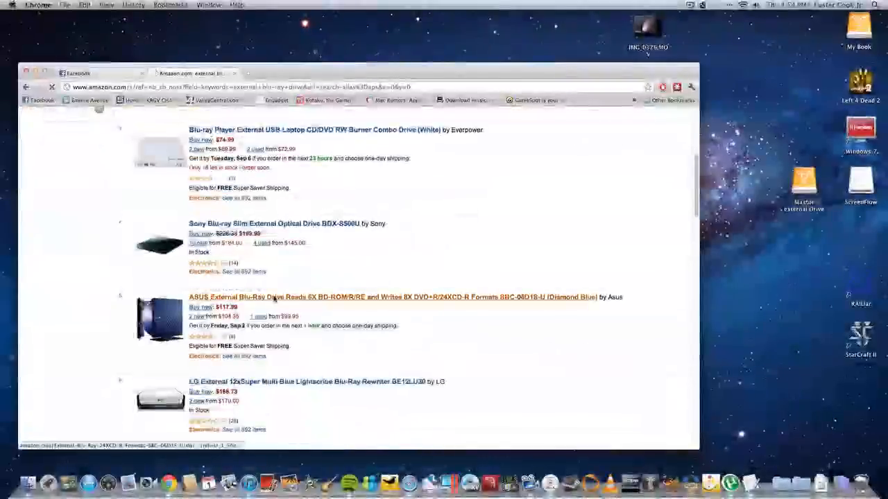
left_click(403, 297)
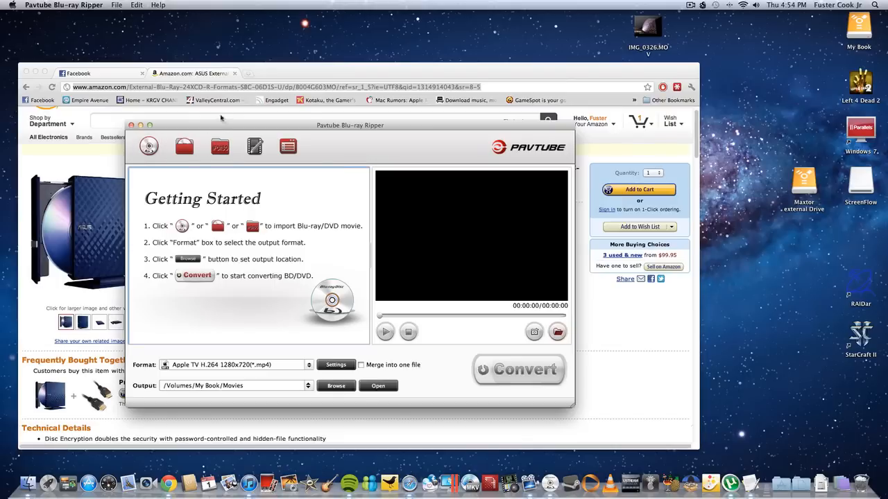
- Drag the Pavtube Blu-ray Ripper window slightly lower on the screen
left_click(149, 146)
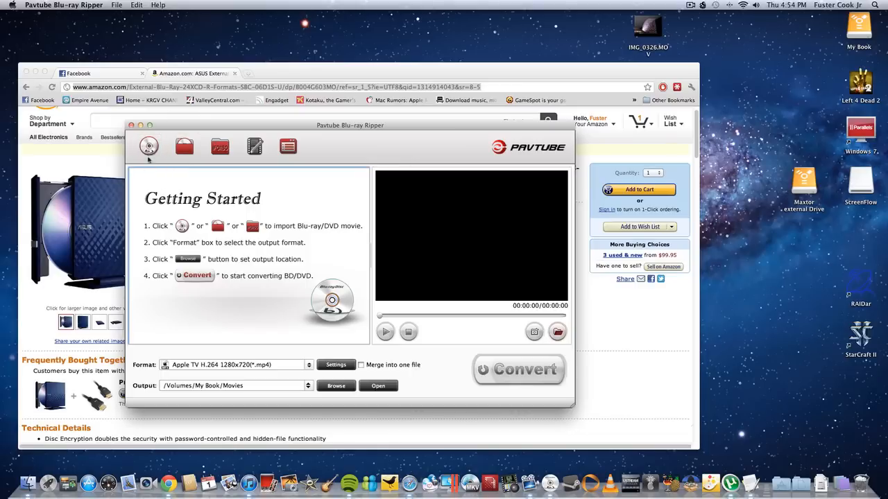
left_click(149, 145)
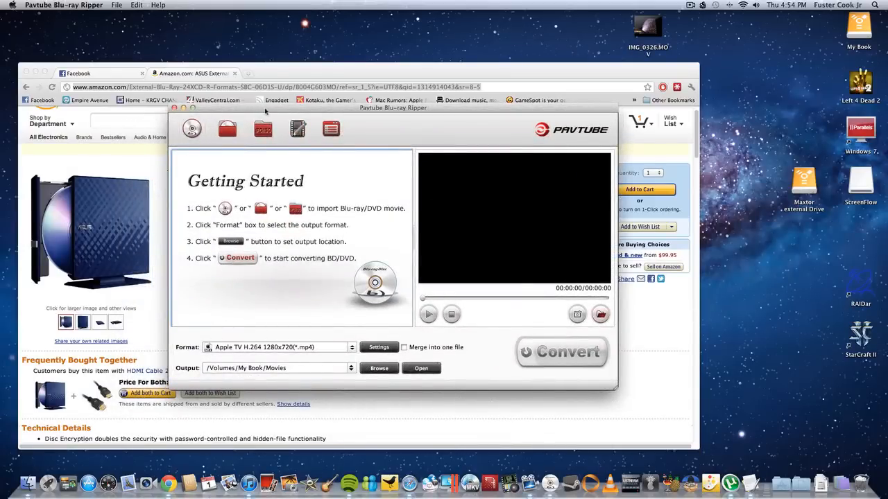
left_click_drag(393, 107, 347, 151)
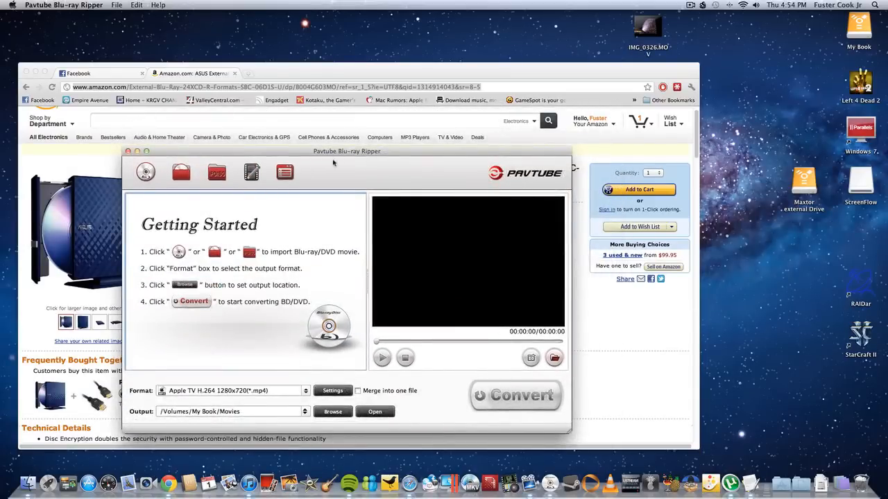
mouse_move(390, 159)
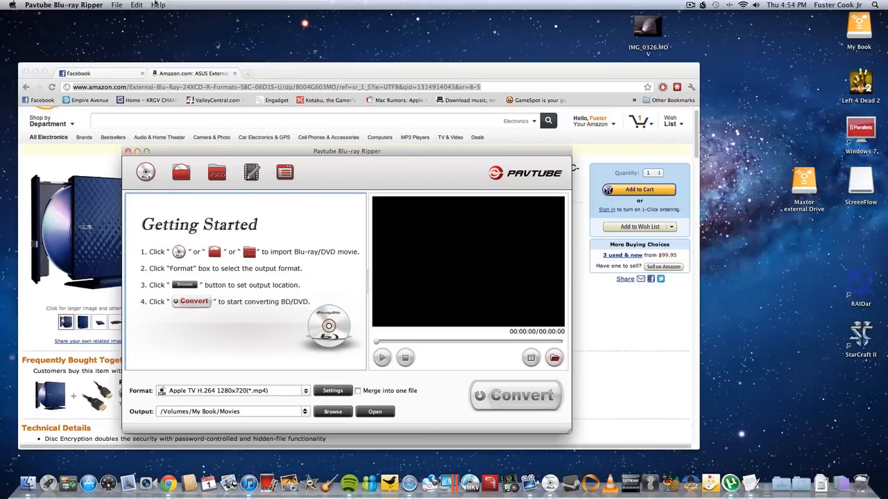
- Look through the Help and Pavtube Blu-ray Ripper menus, then dismiss them
left_click(158, 4)
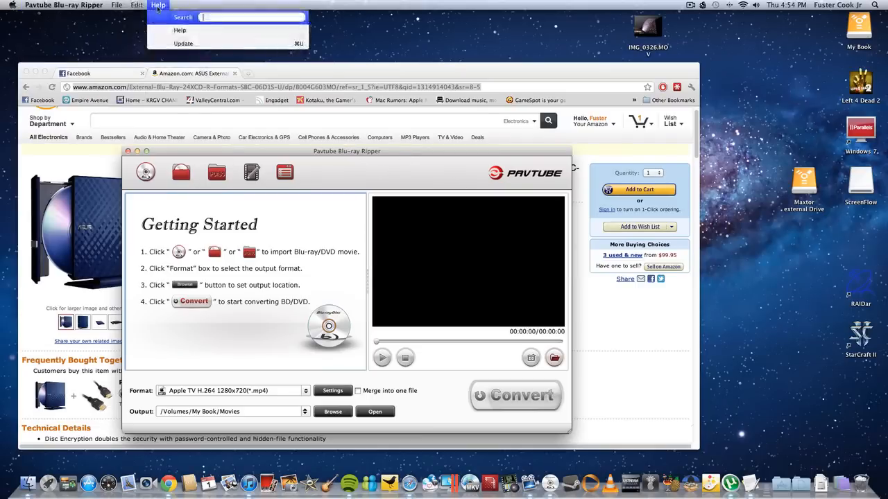
left_click(64, 5)
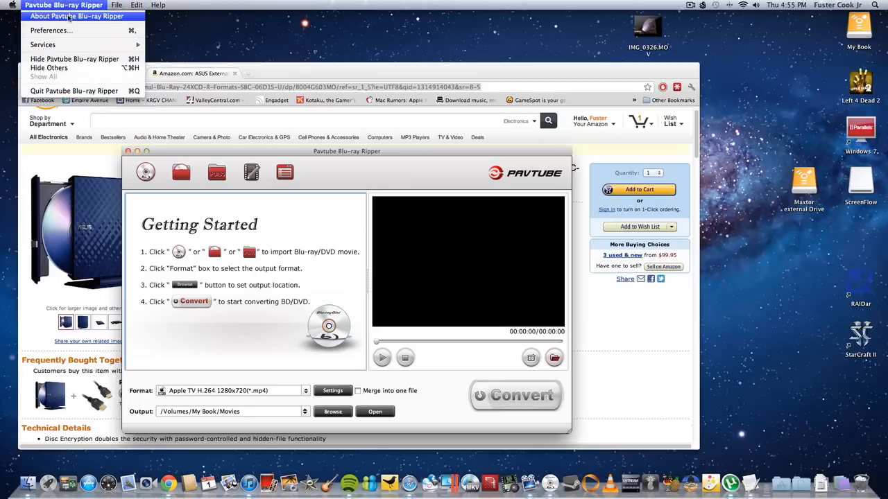
left_click(77, 16)
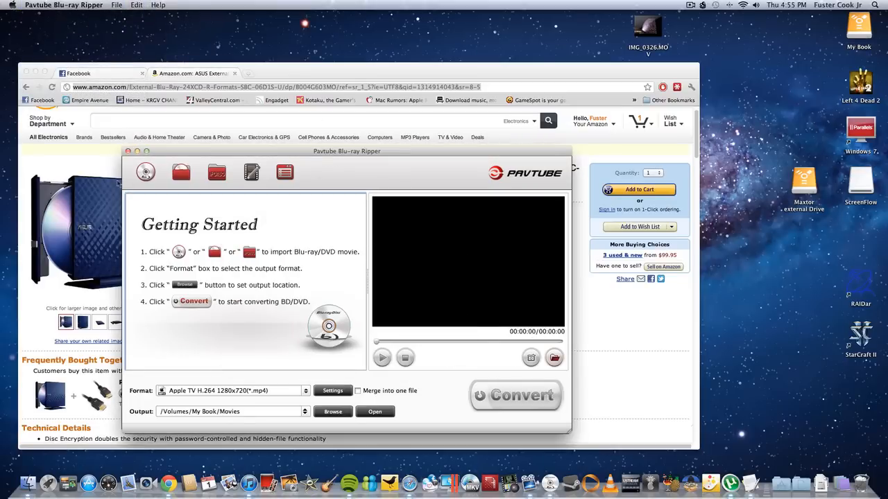
mouse_move(145, 172)
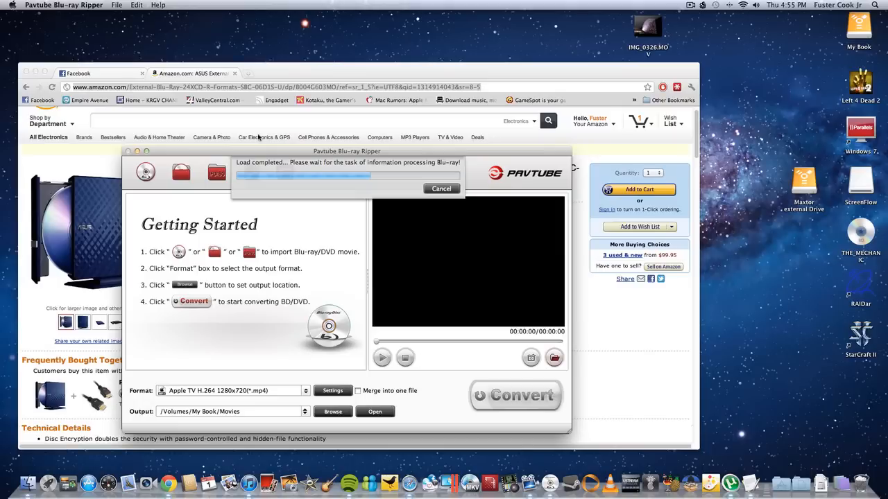
mouse_move(310, 305)
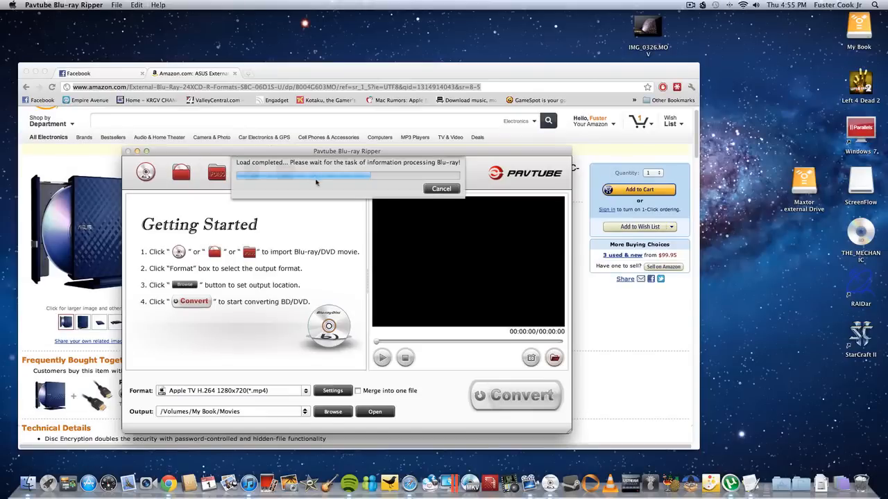
mouse_move(286, 188)
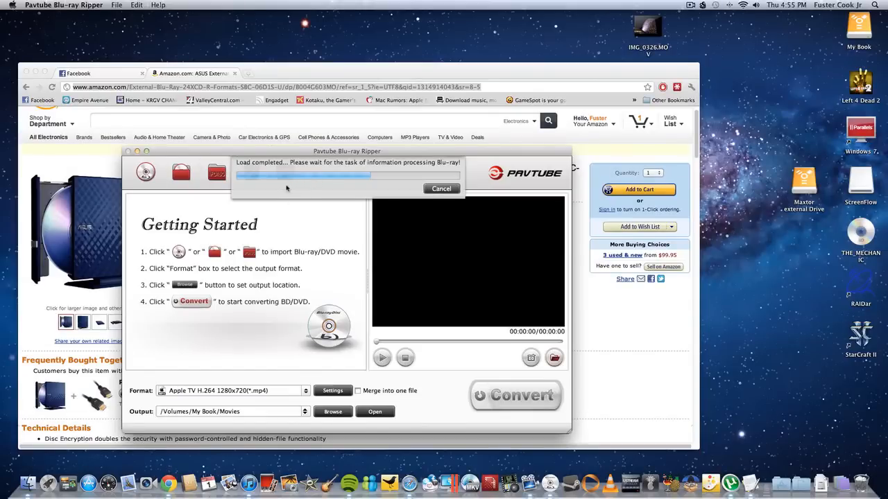
mouse_move(280, 193)
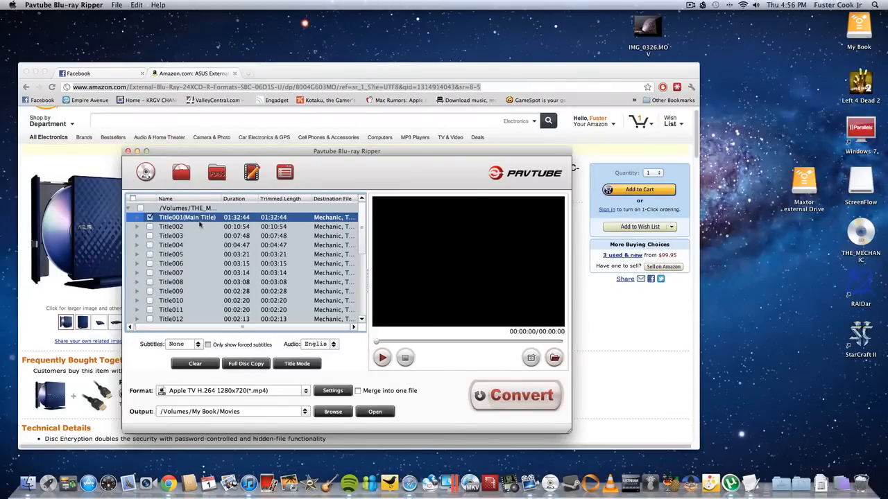
mouse_move(402, 324)
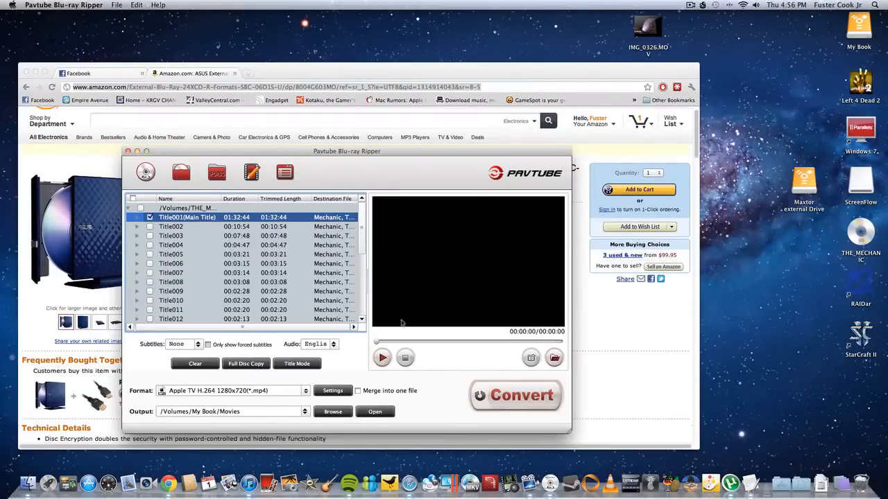
- Play the main title briefly, pause it, and keep the English audio track
left_click(382, 357)
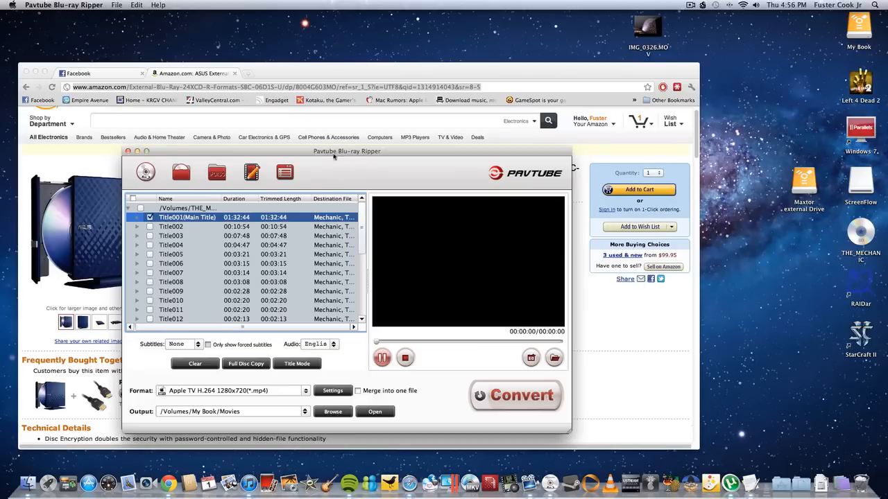
mouse_move(395, 184)
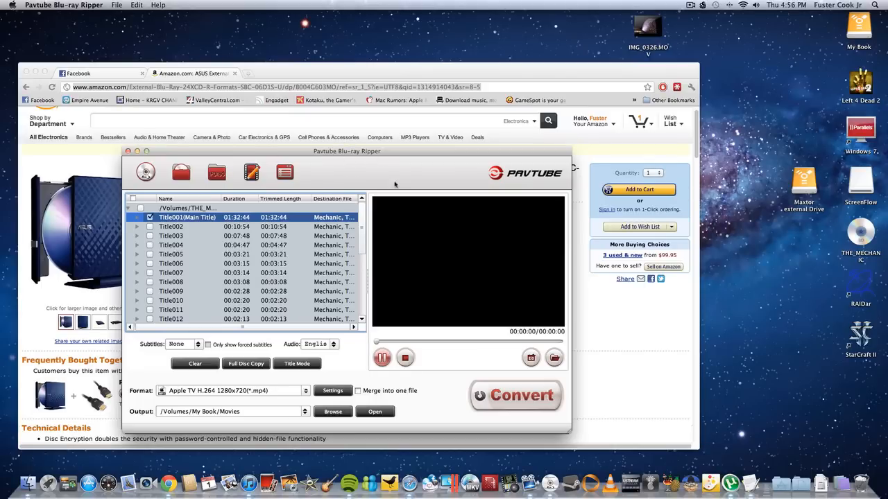
mouse_move(395, 153)
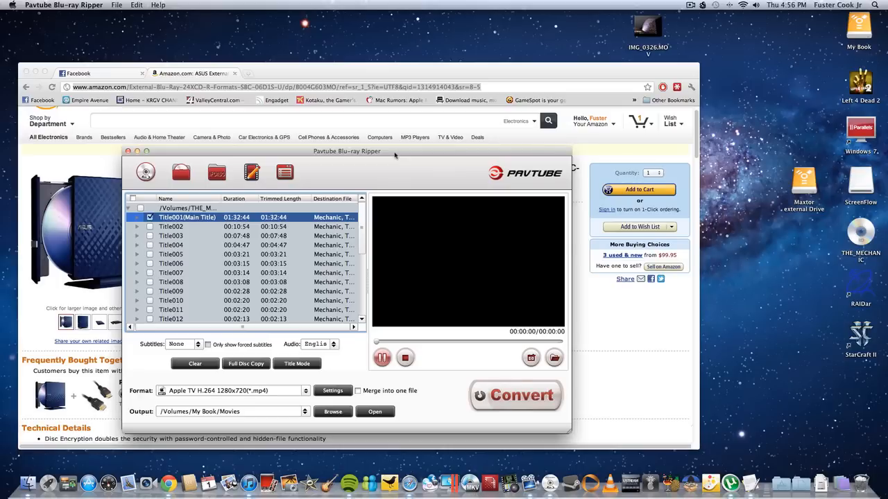
mouse_move(473, 276)
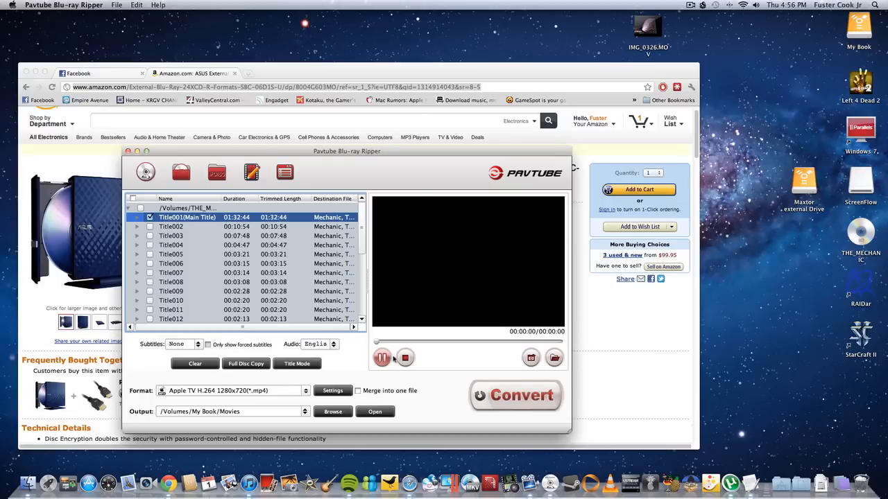
mouse_move(502, 321)
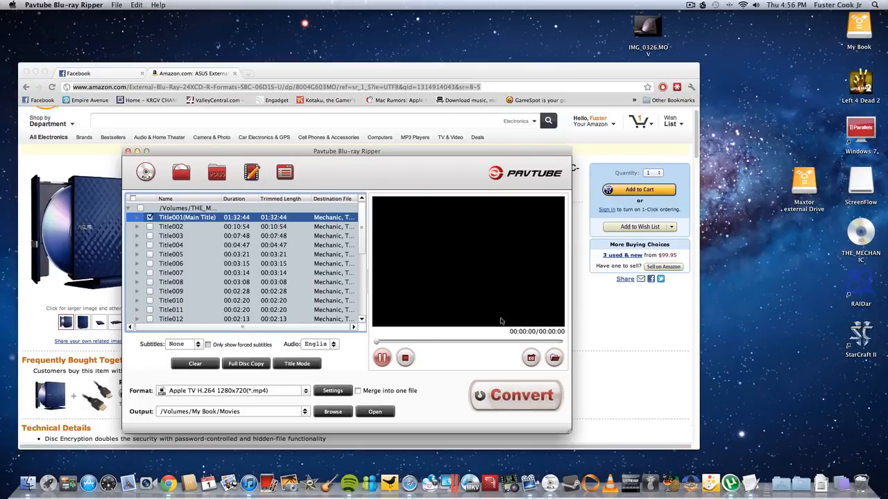
mouse_move(358, 172)
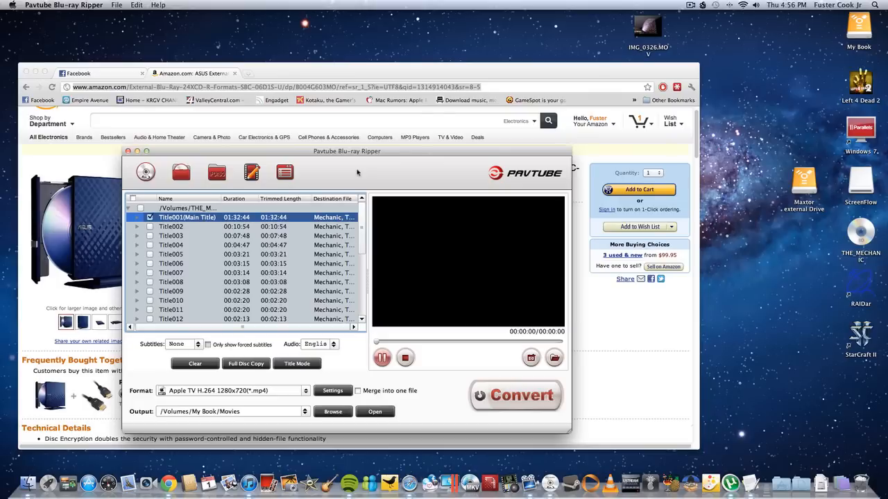
mouse_move(414, 357)
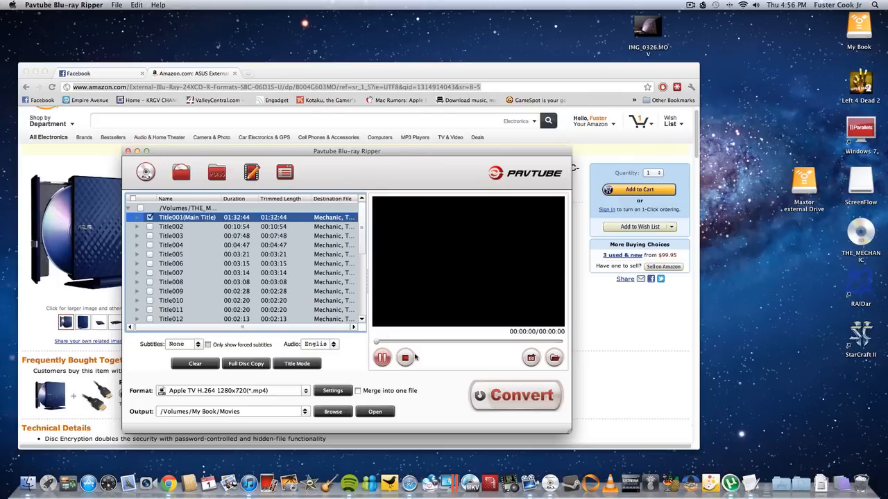
mouse_move(435, 324)
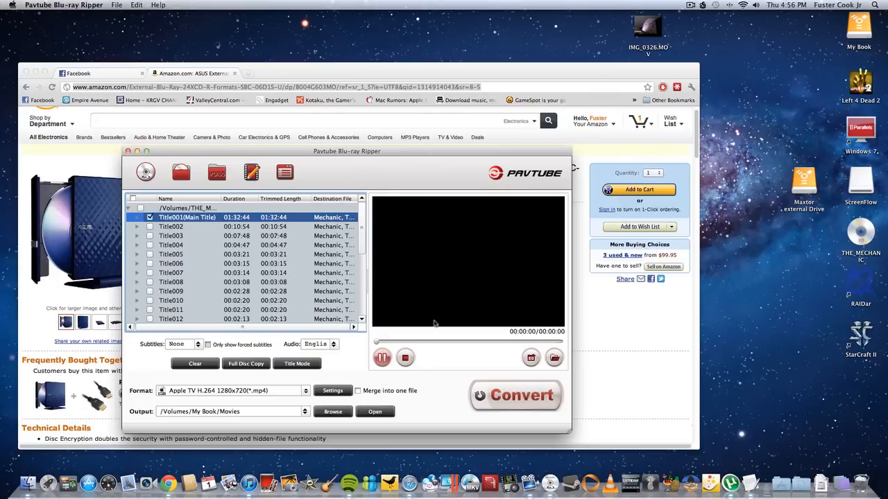
left_click(382, 357)
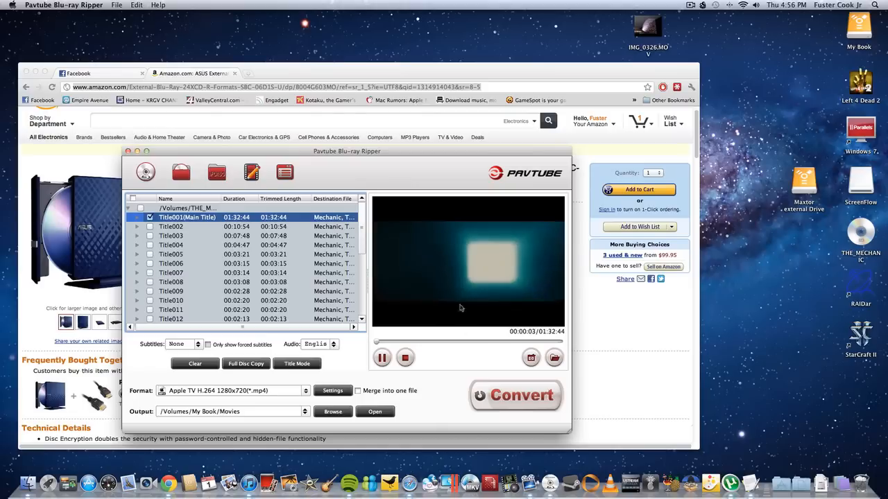
left_click(382, 357)
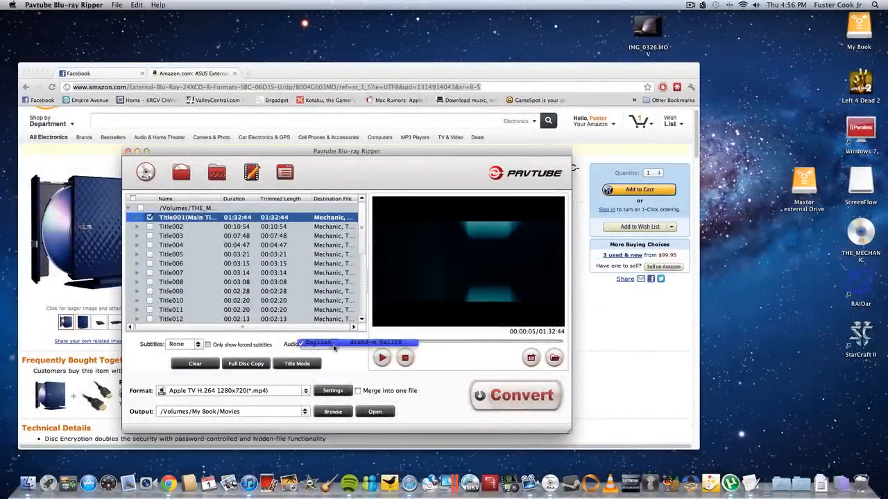
left_click(319, 342)
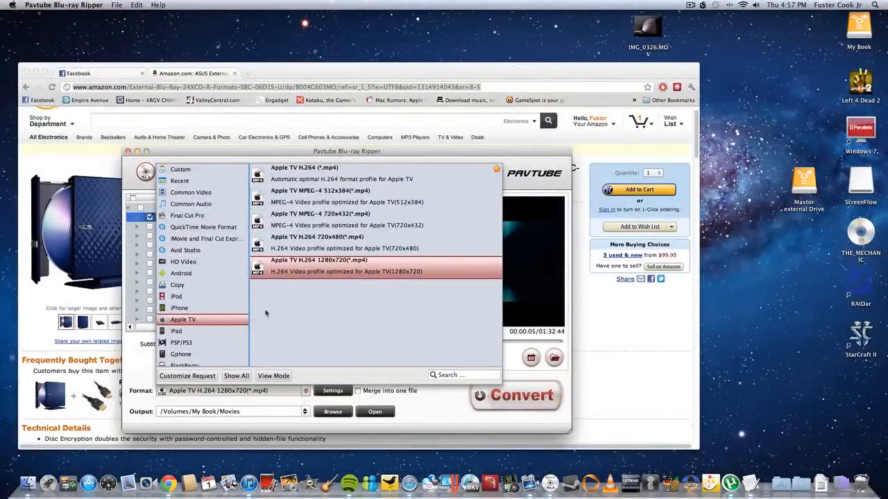
- Browse the HD Video profiles, then keep Apple TV H.264 1280x720 and close the list
left_click(183, 262)
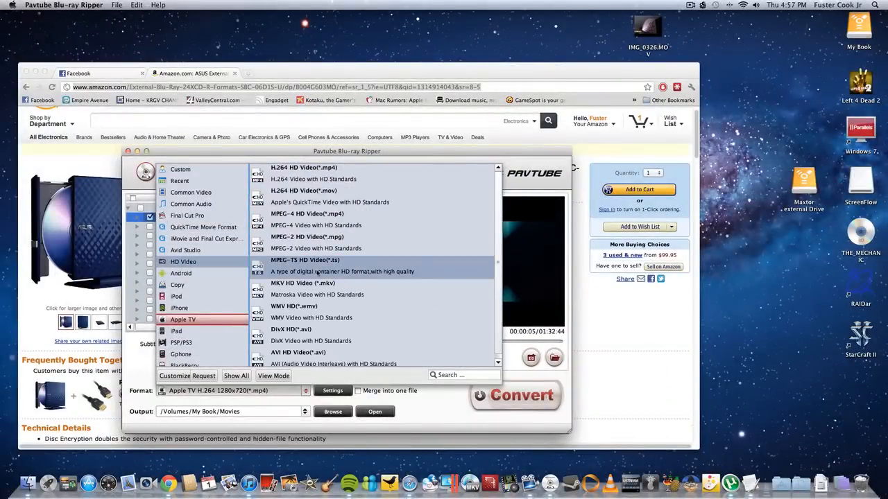
left_click(182, 308)
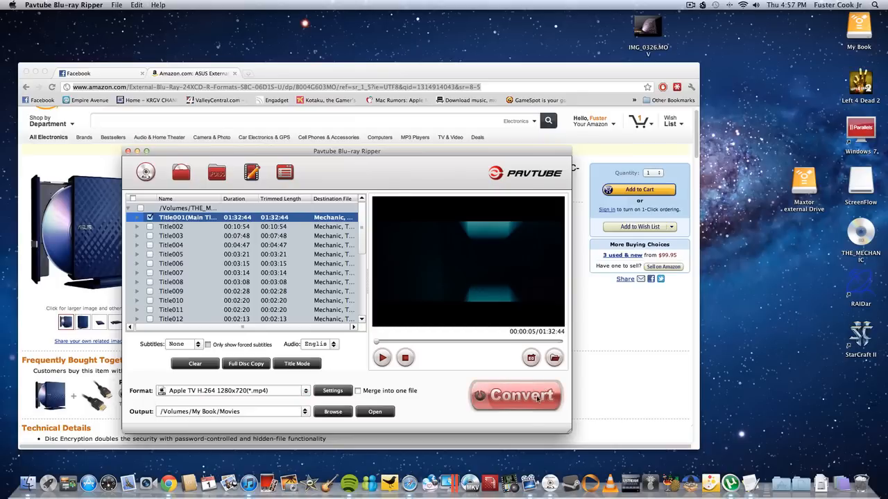
- Start converting the main Mechanic title to Apple TV H.264
left_click(515, 395)
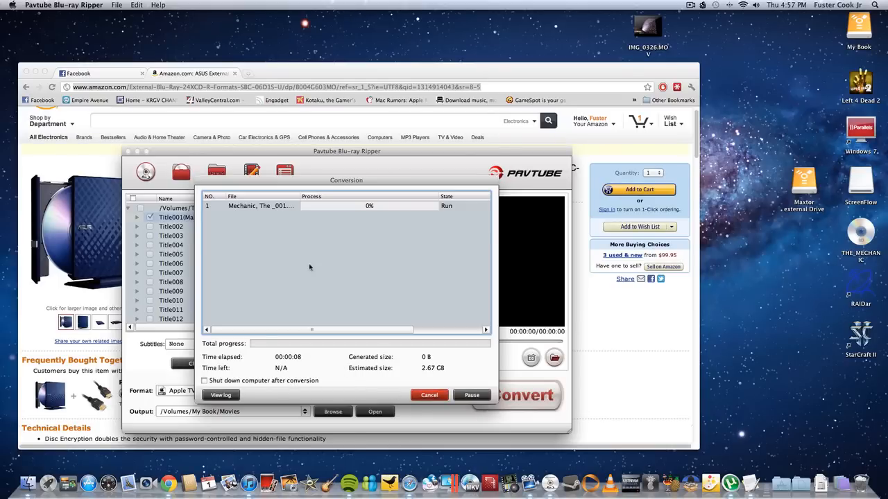
mouse_move(396, 196)
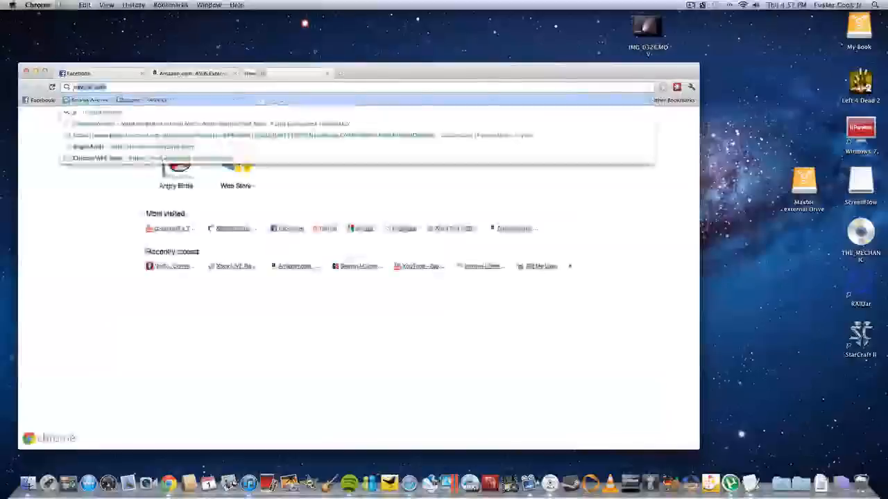
- Search Google for pavtube, open pavtube.com and show its Products menu
type("google.com")
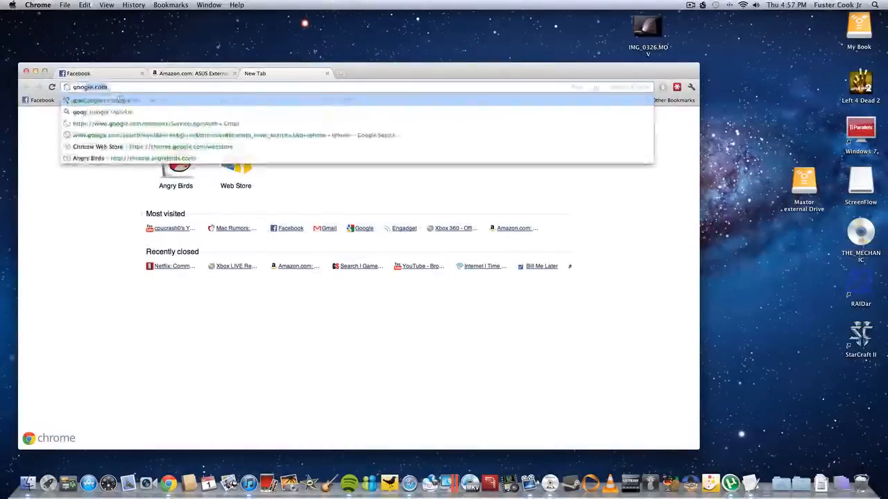
type("pavtube")
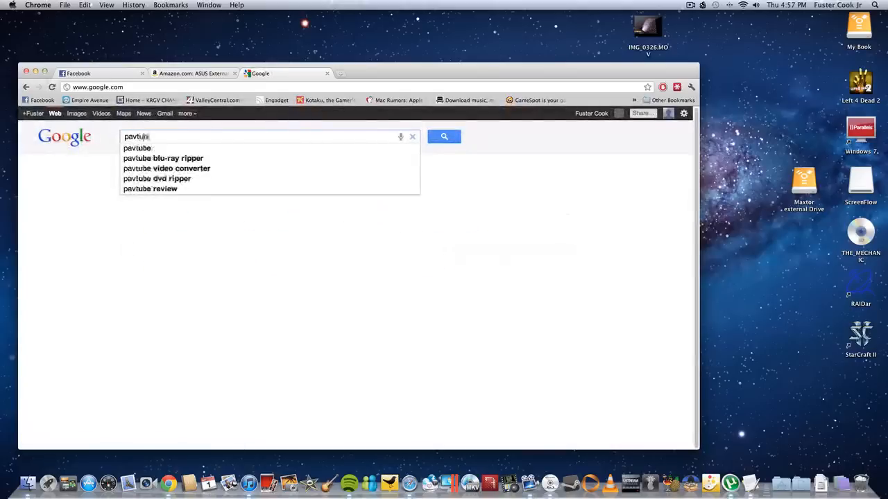
left_click(444, 136)
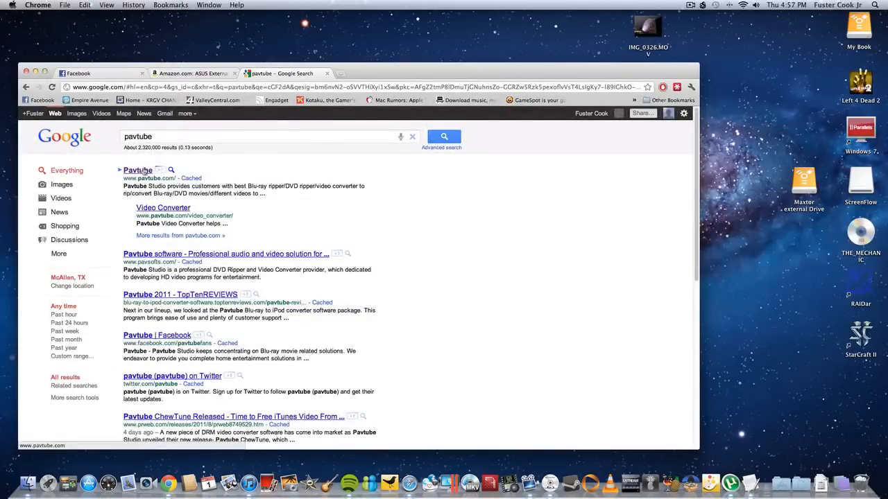
left_click(137, 170)
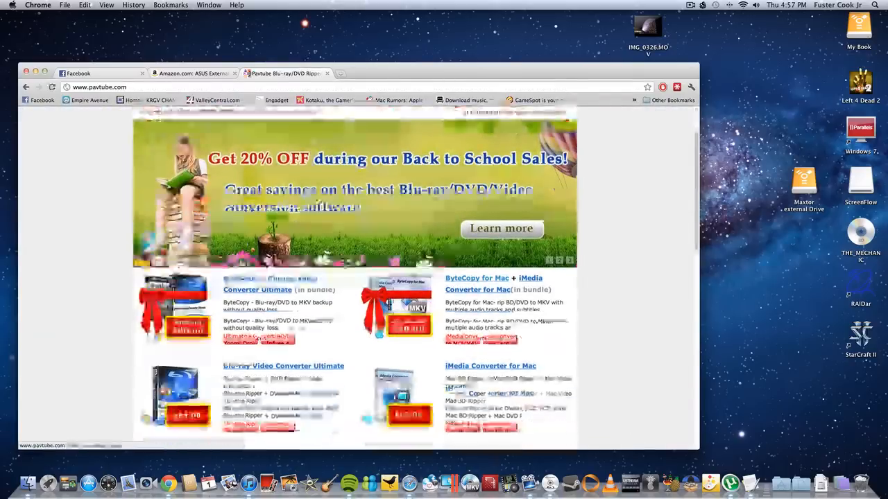
scroll("down", 3)
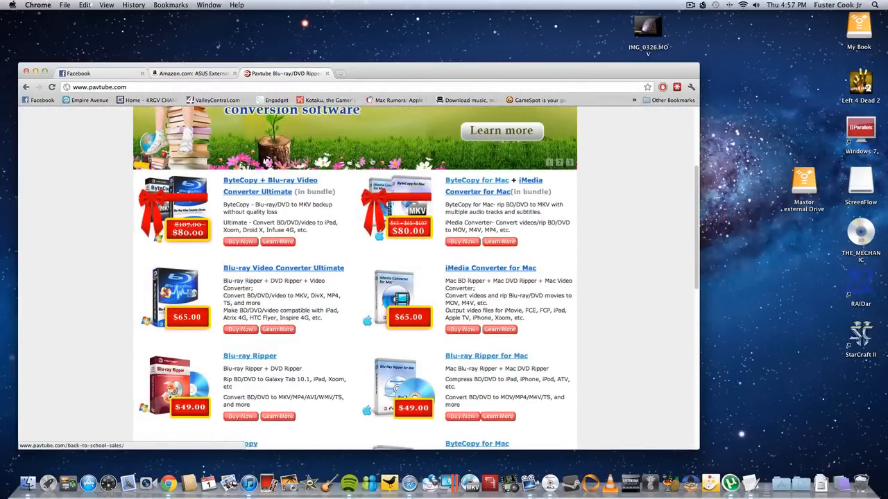
left_click(229, 128)
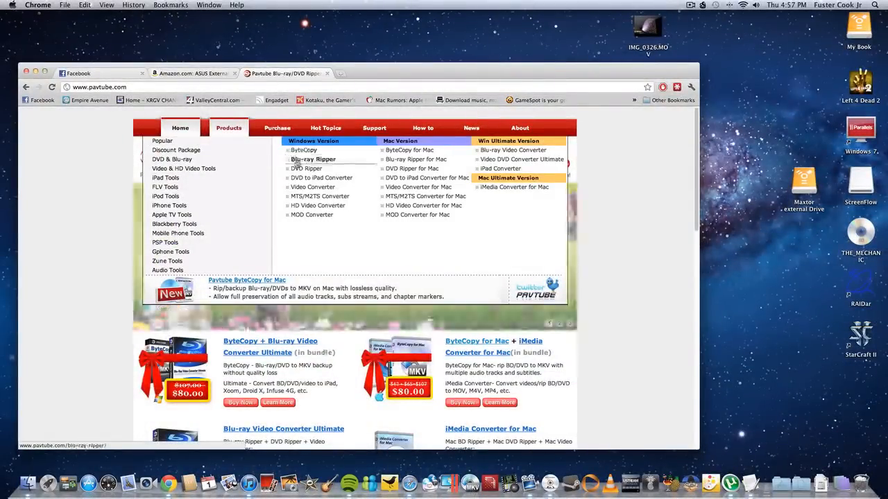
- Open the Blu-ray Ripper for Mac product page and scroll through it
left_click(313, 159)
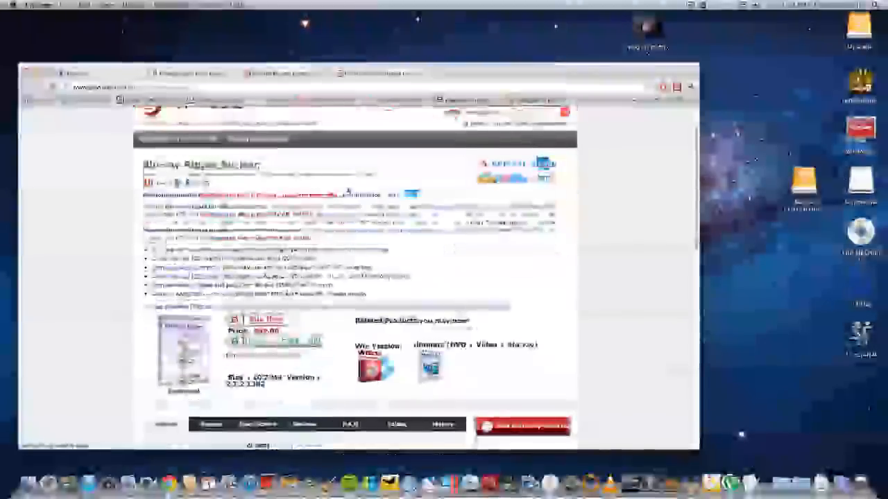
scroll("down", 3)
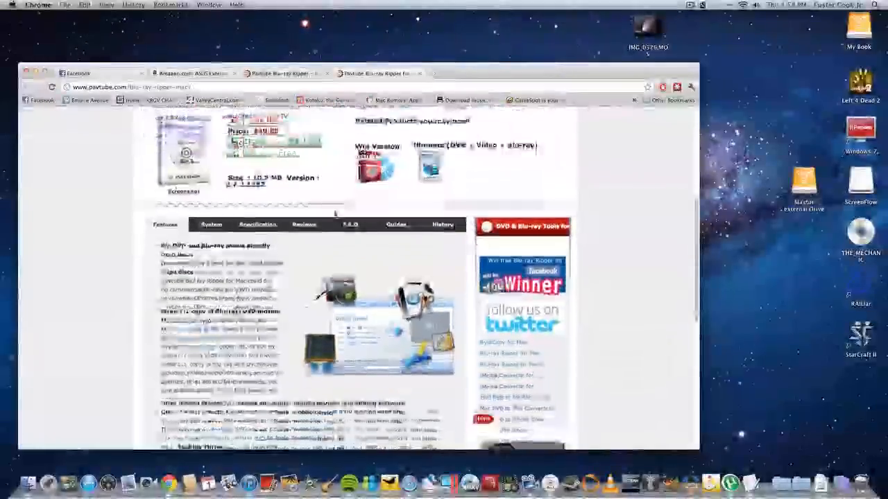
scroll("down", 3)
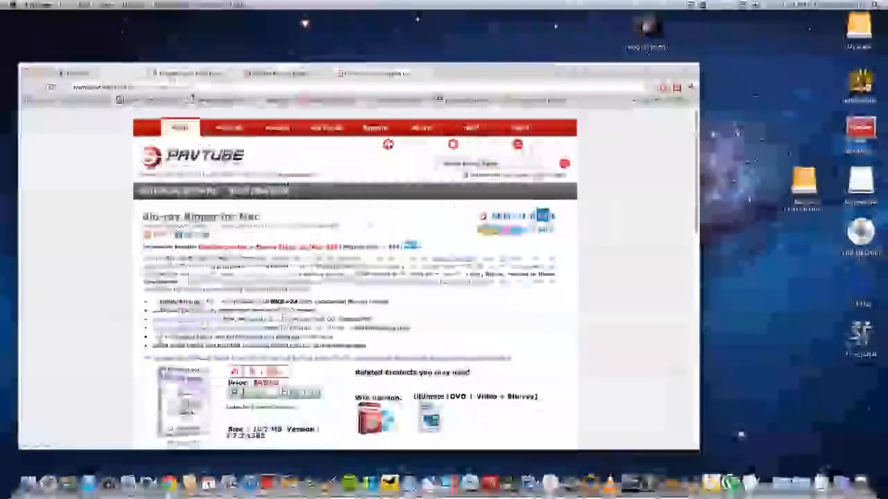
- Reopen the Products menu, then browse the ripper's QuickTime Movie Format profiles
left_click(228, 128)
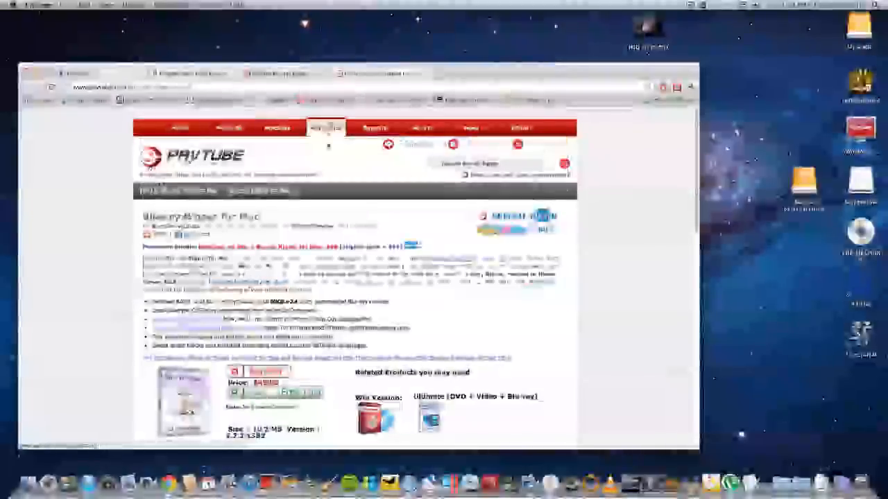
scroll("down", 3)
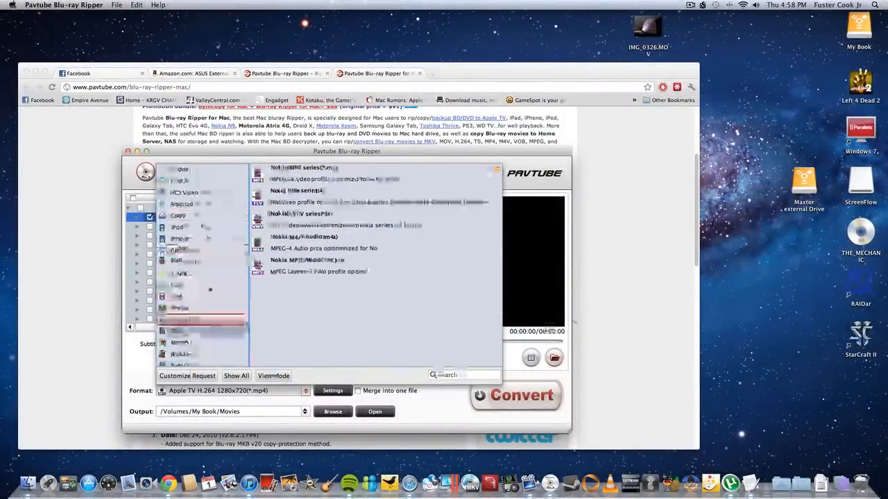
left_click(204, 227)
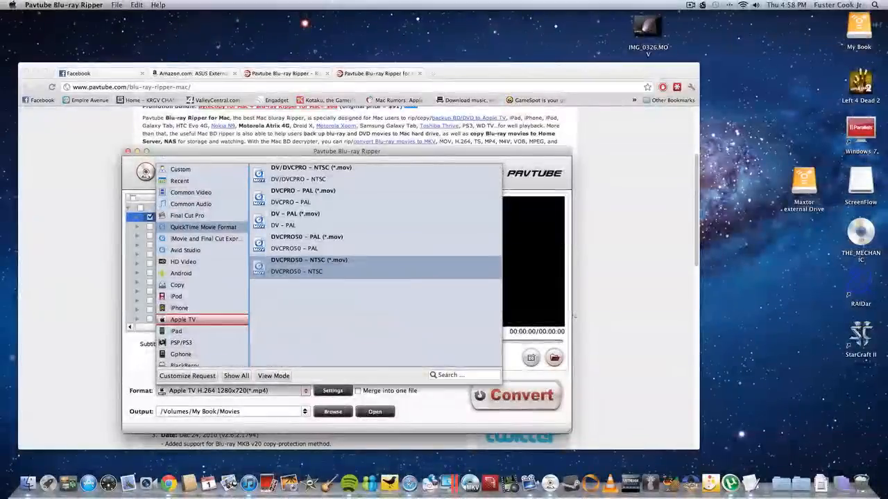